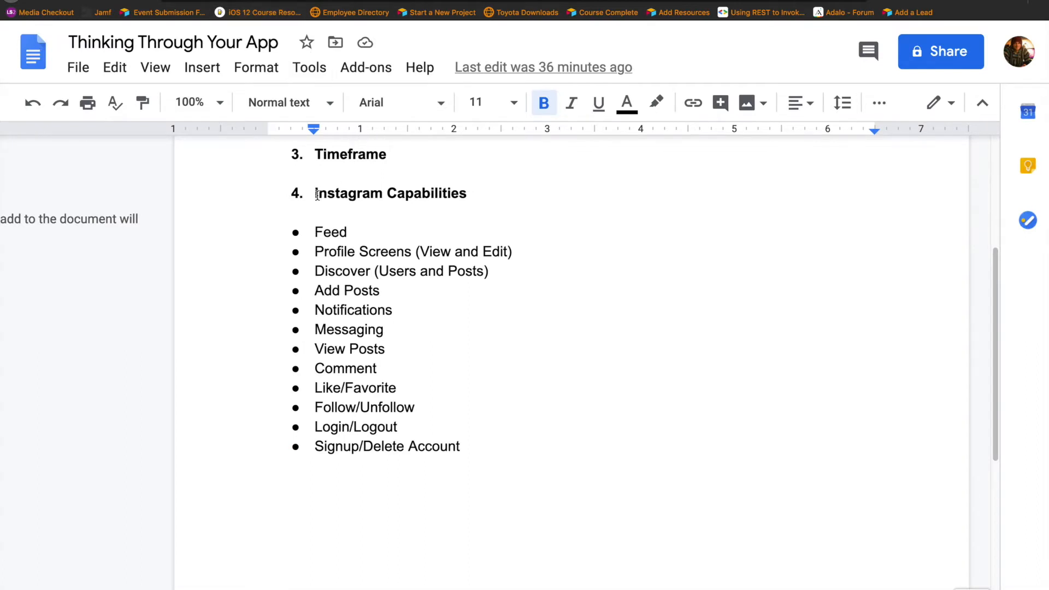
mouse_move(315, 194)
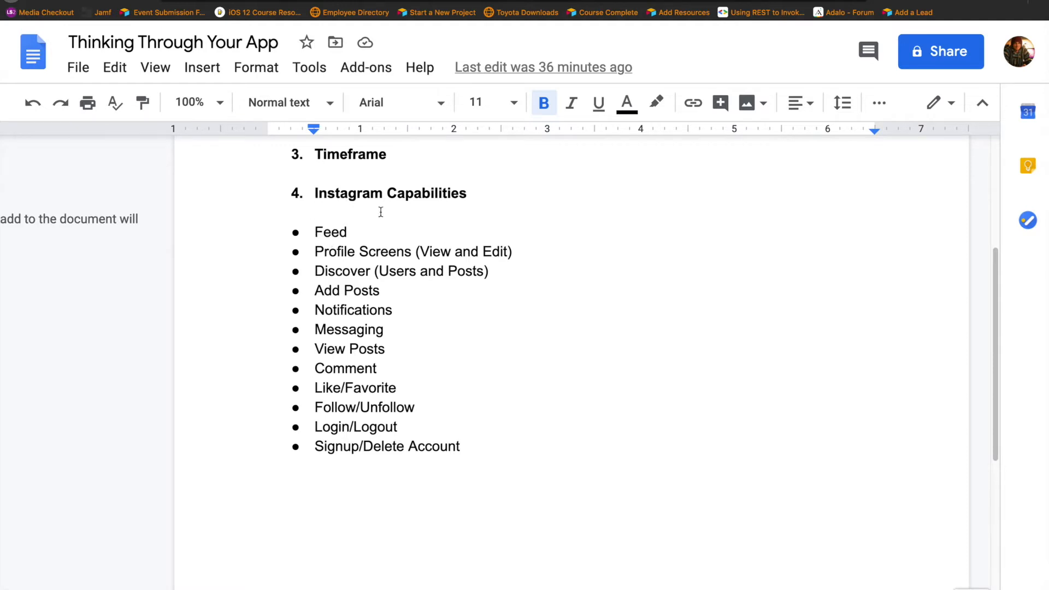
mouse_move(305, 202)
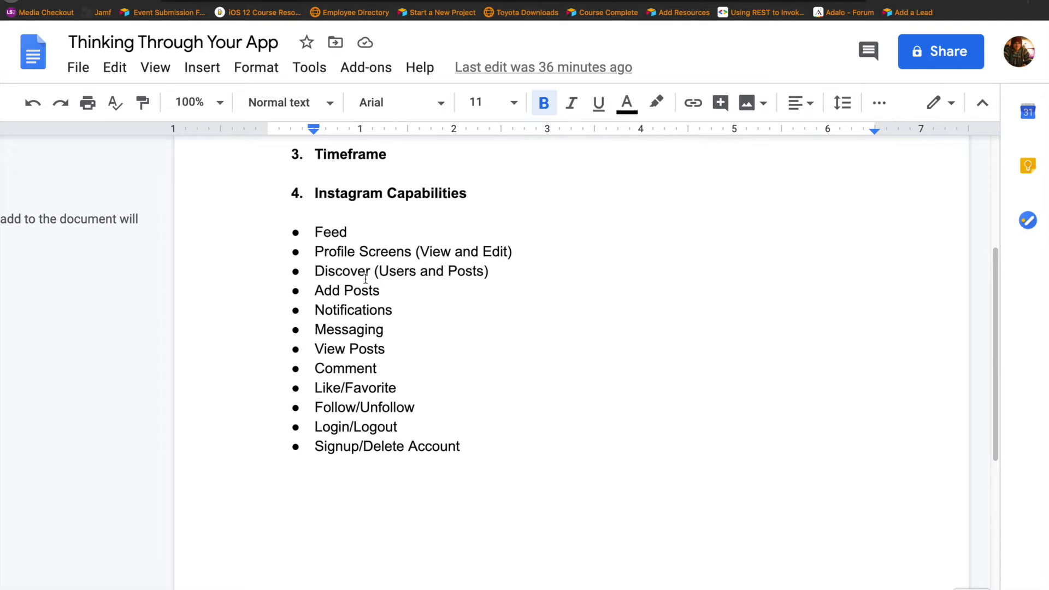
Create a new database collection named 'Notifications'
left_click(840, 12)
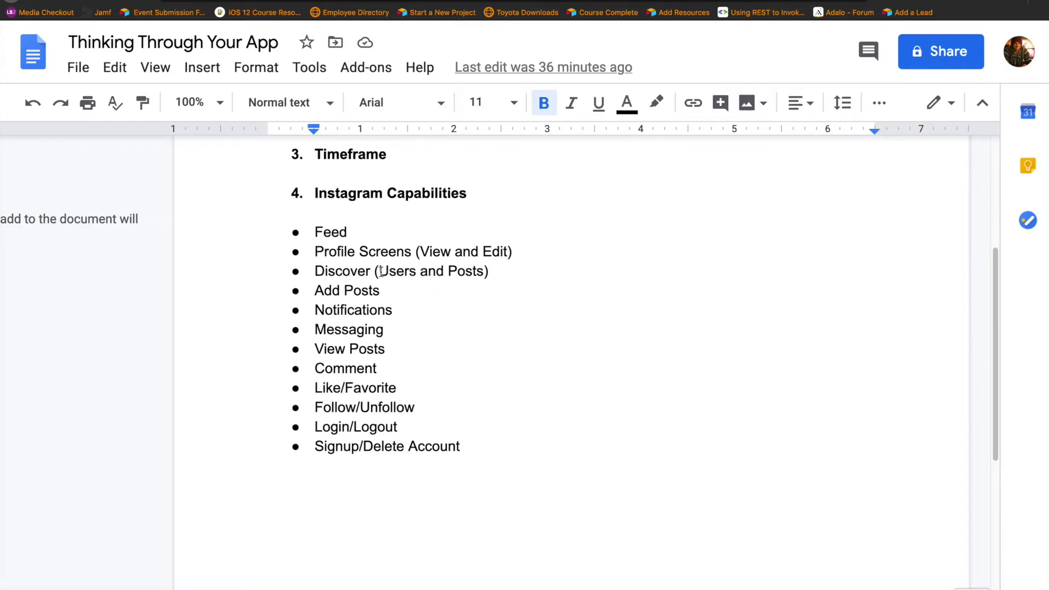
mouse_move(360, 309)
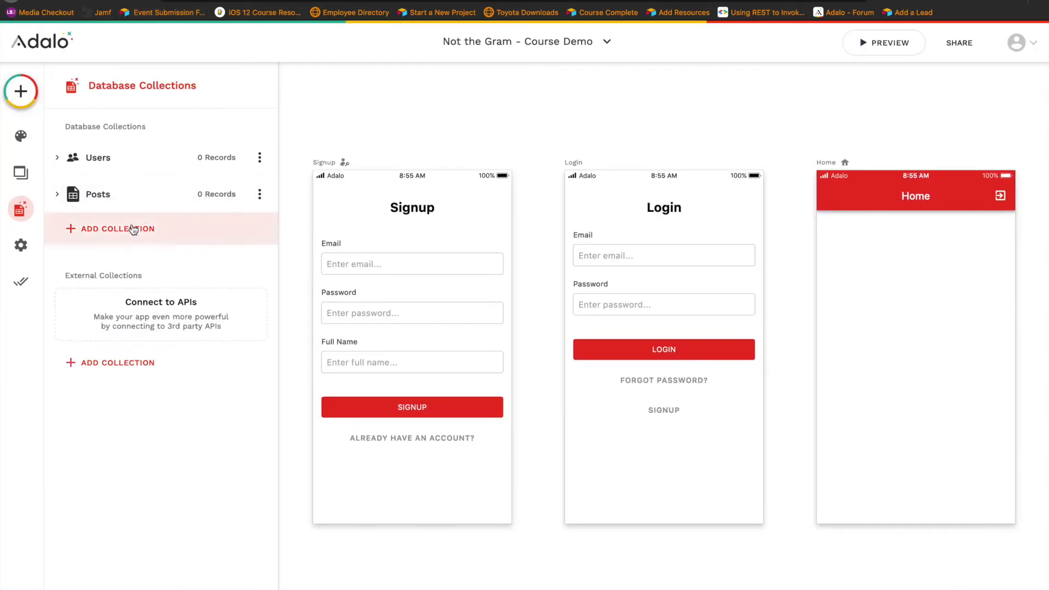
mouse_move(157, 249)
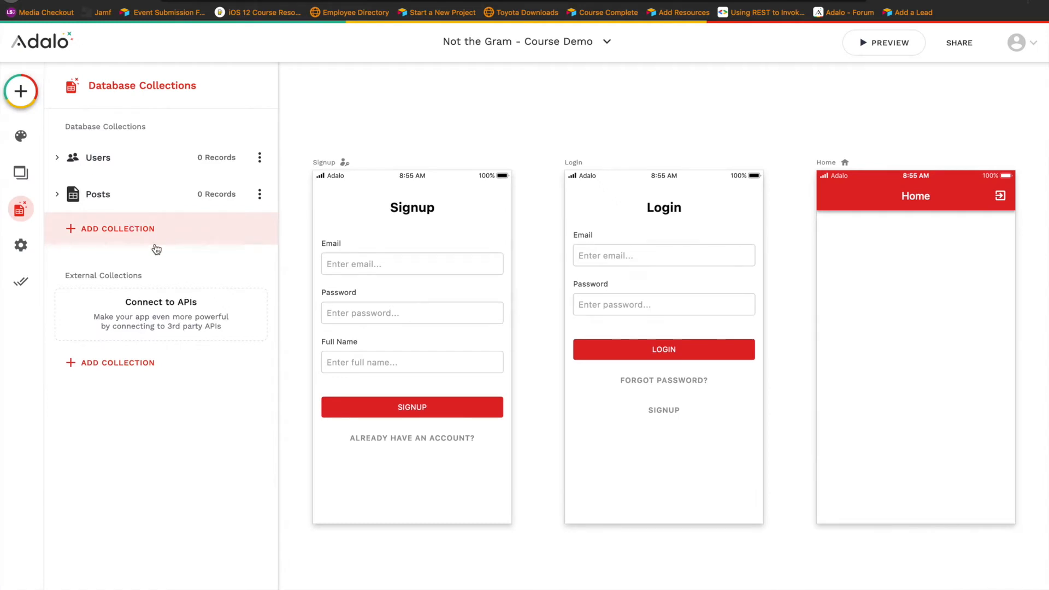
mouse_move(140, 238)
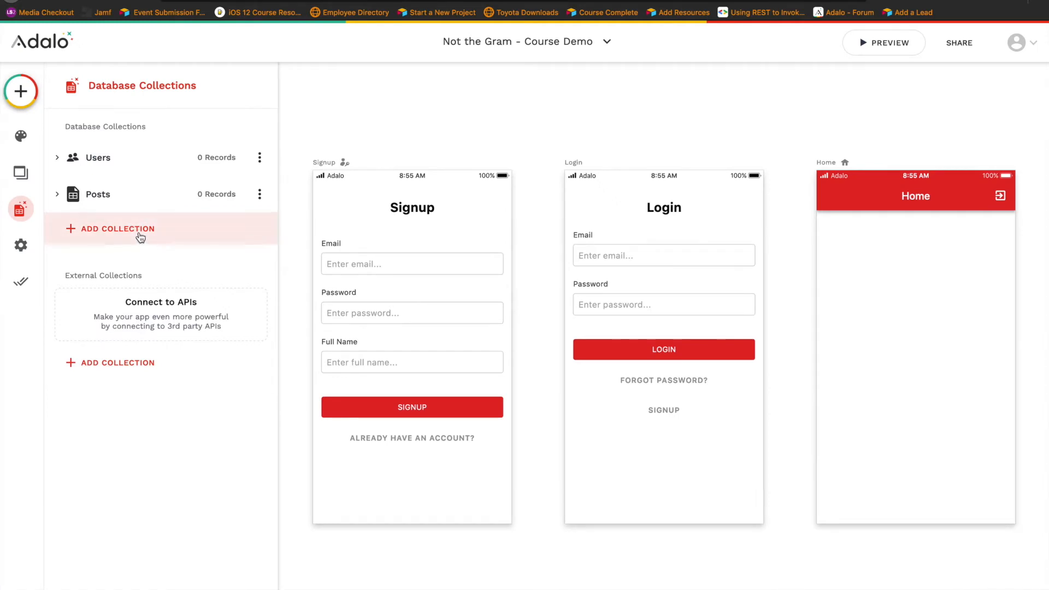
left_click(117, 229)
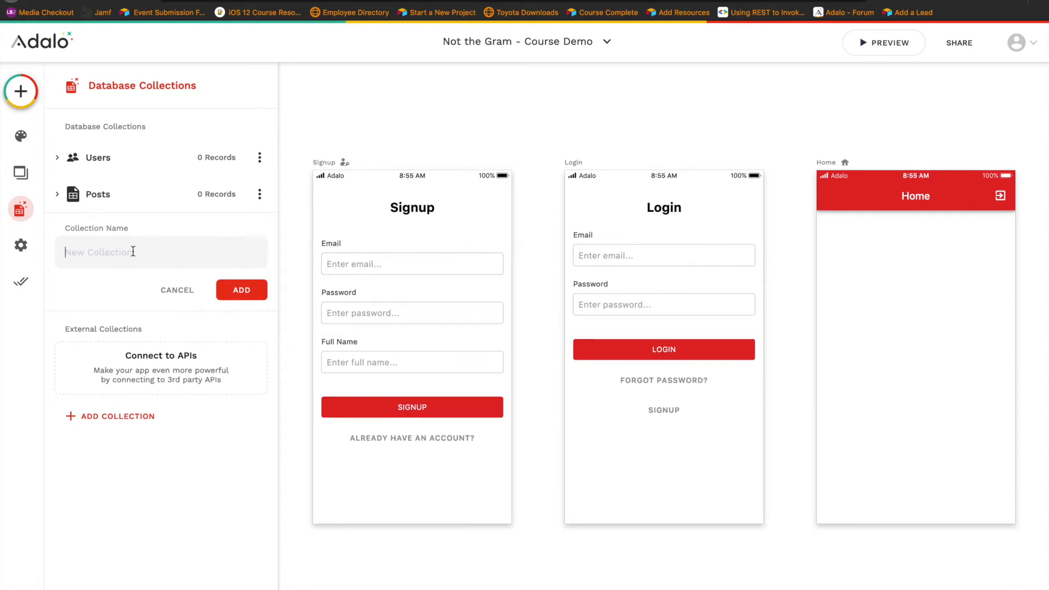
type("Notifi")
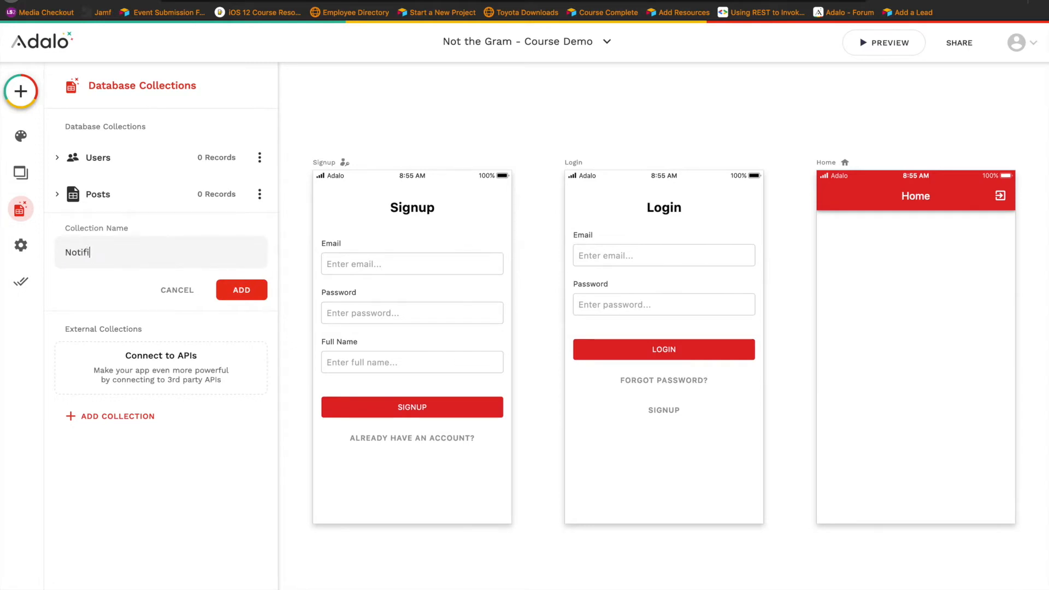
type("cations")
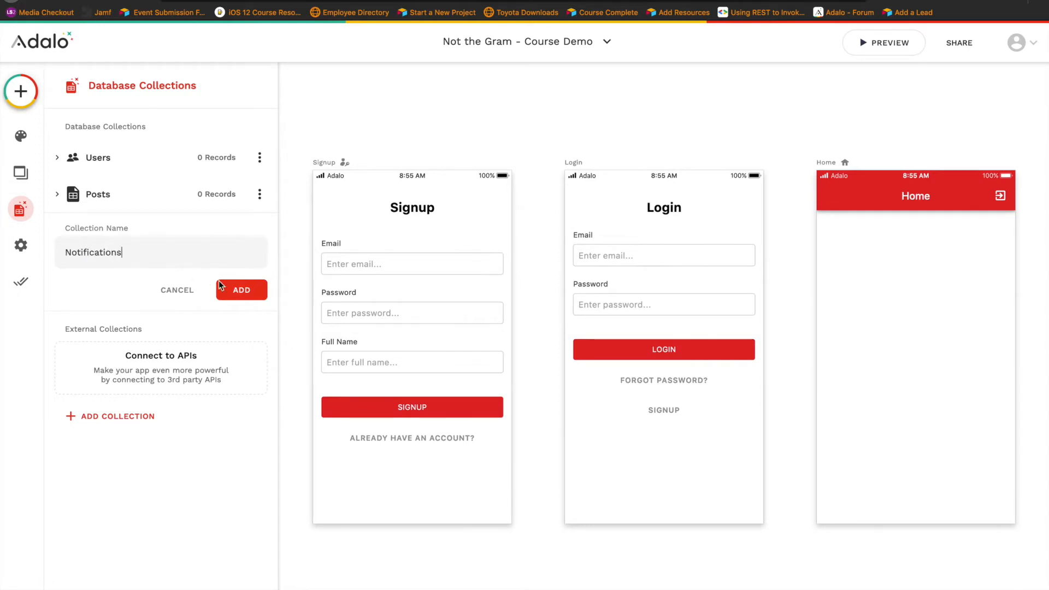
left_click(241, 289)
type("M")
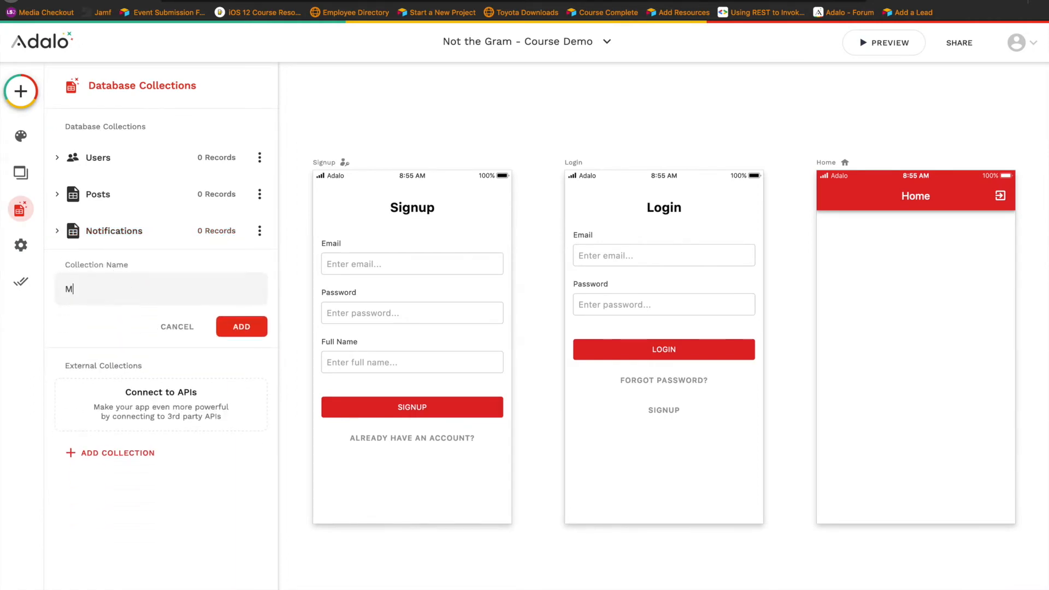
Create a new database collection named 'Messages'
type("essages")
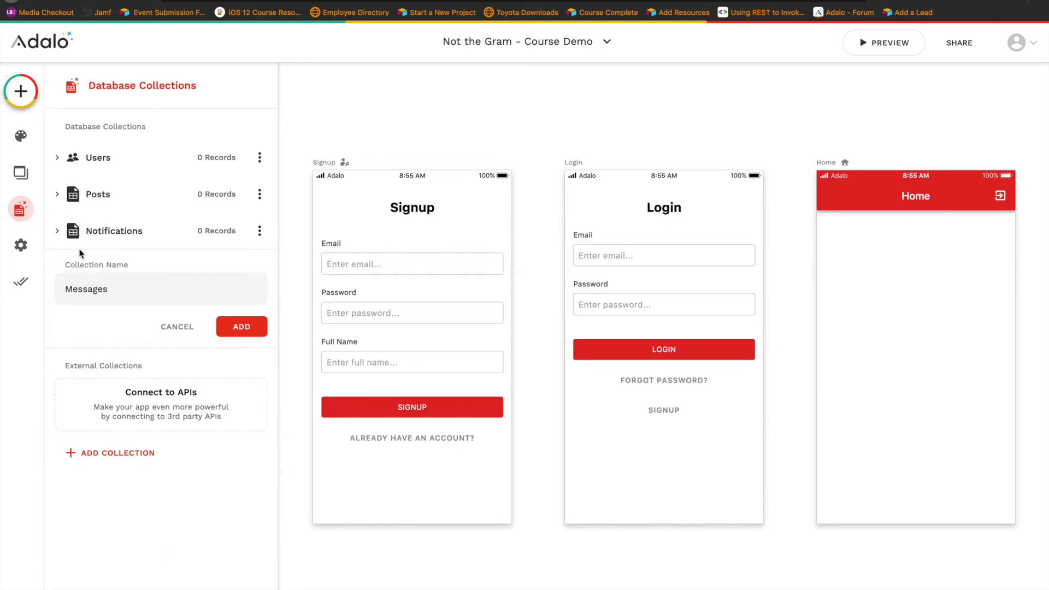
left_click(241, 327)
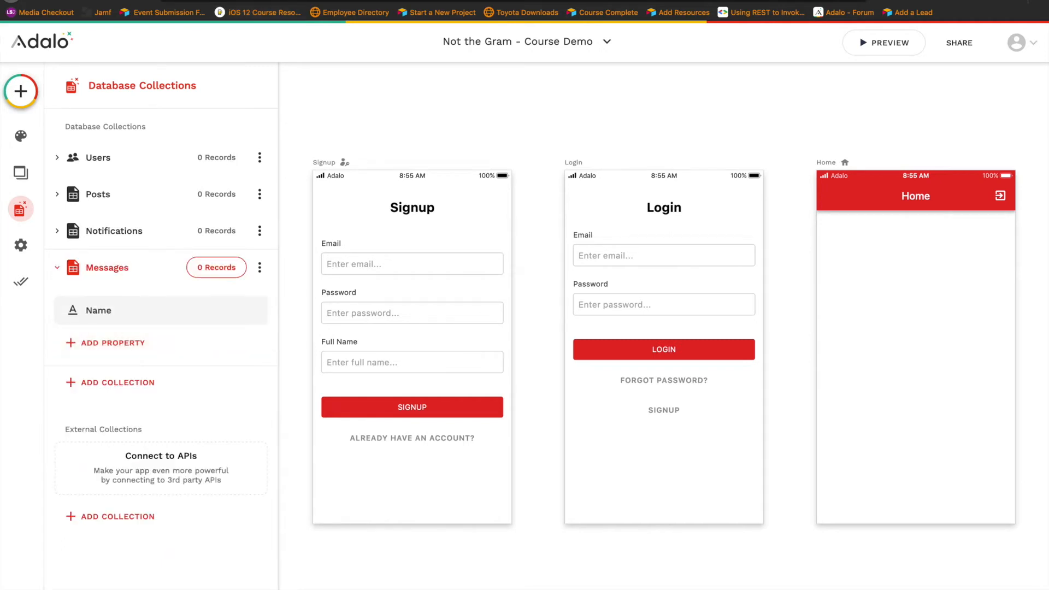
left_click(162, 12)
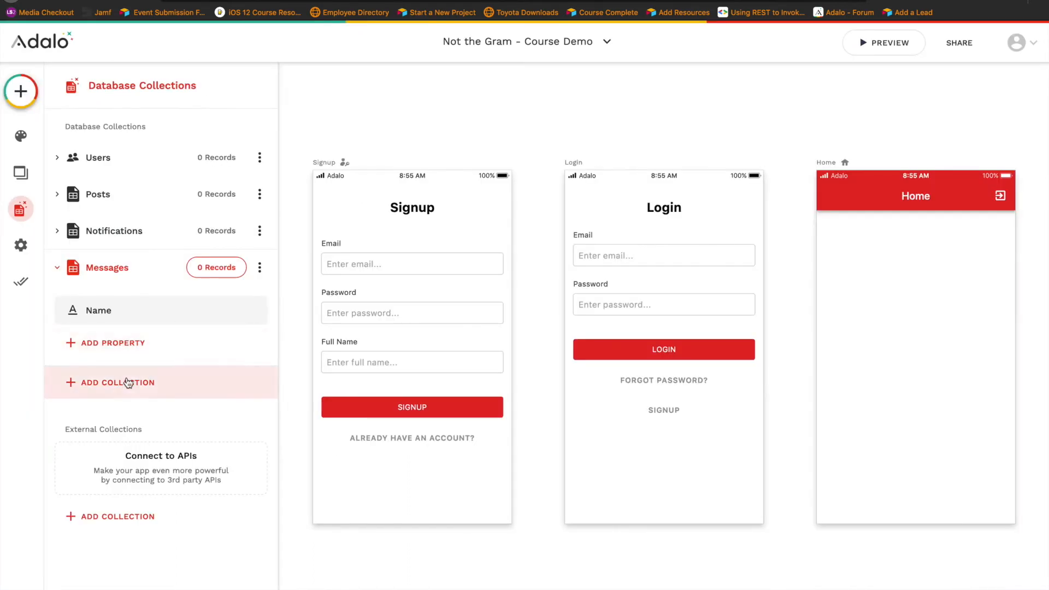
Create a new database collection named 'Comments'
type("C")
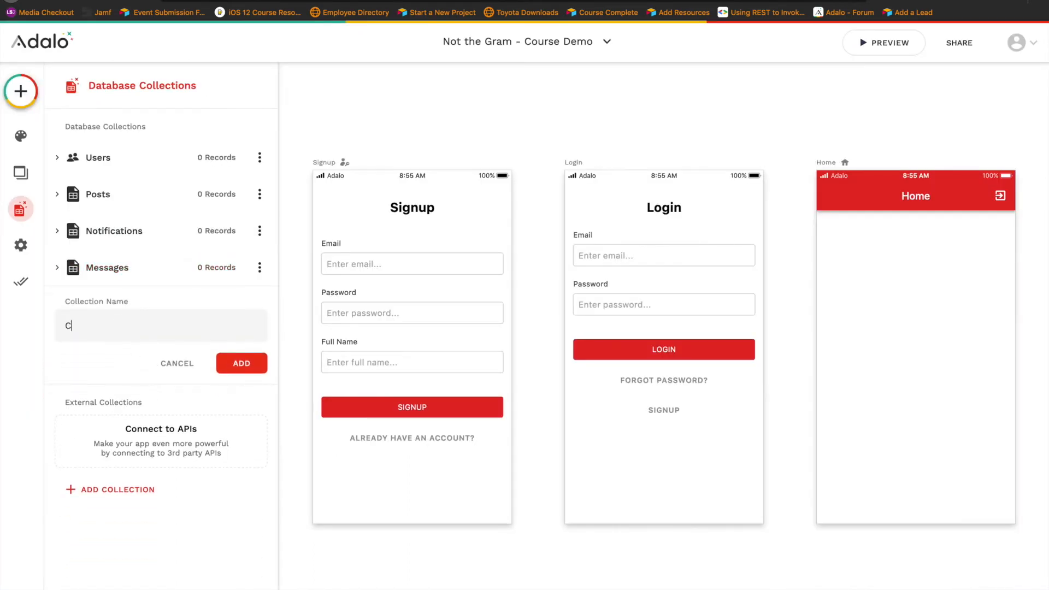
type("Comments")
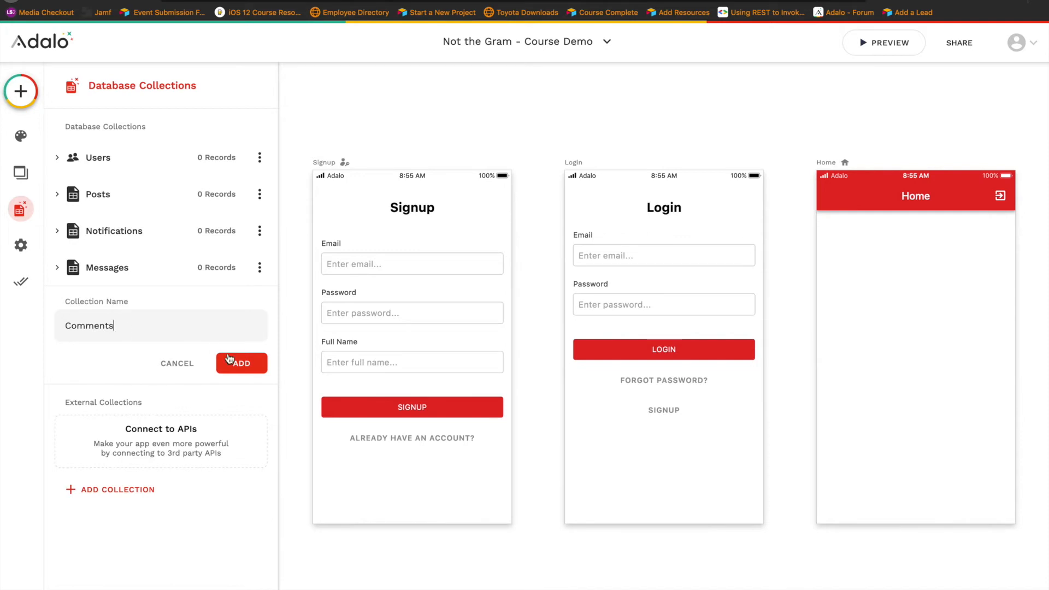
left_click(240, 363)
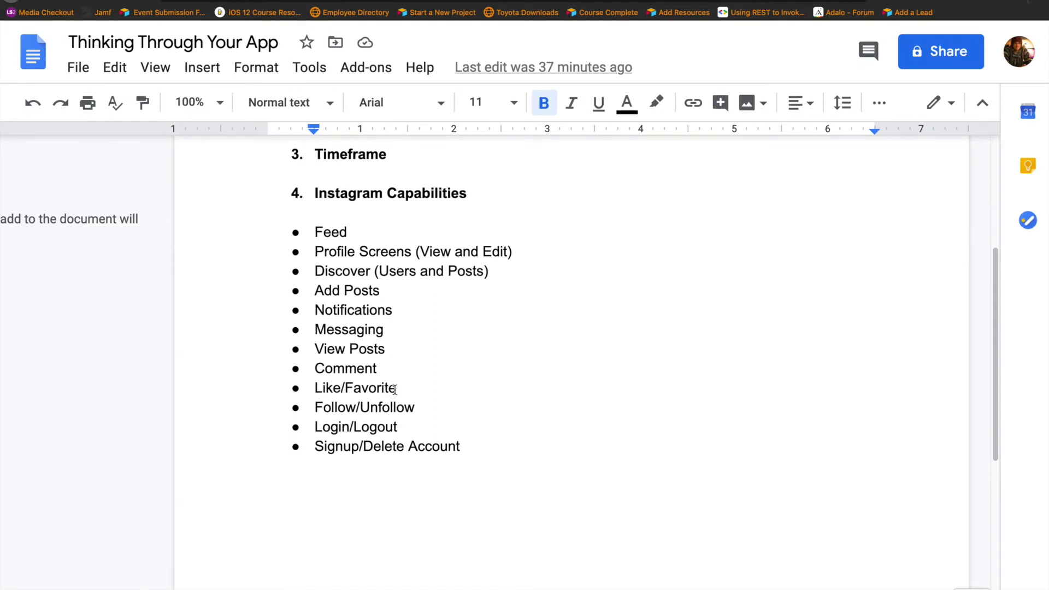
mouse_move(336, 412)
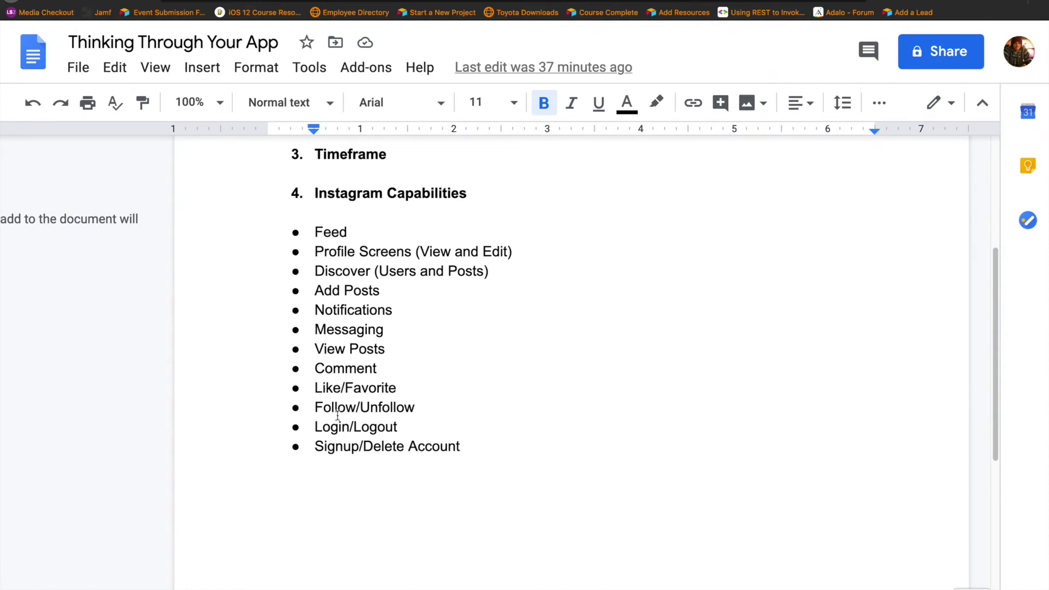
mouse_move(340, 388)
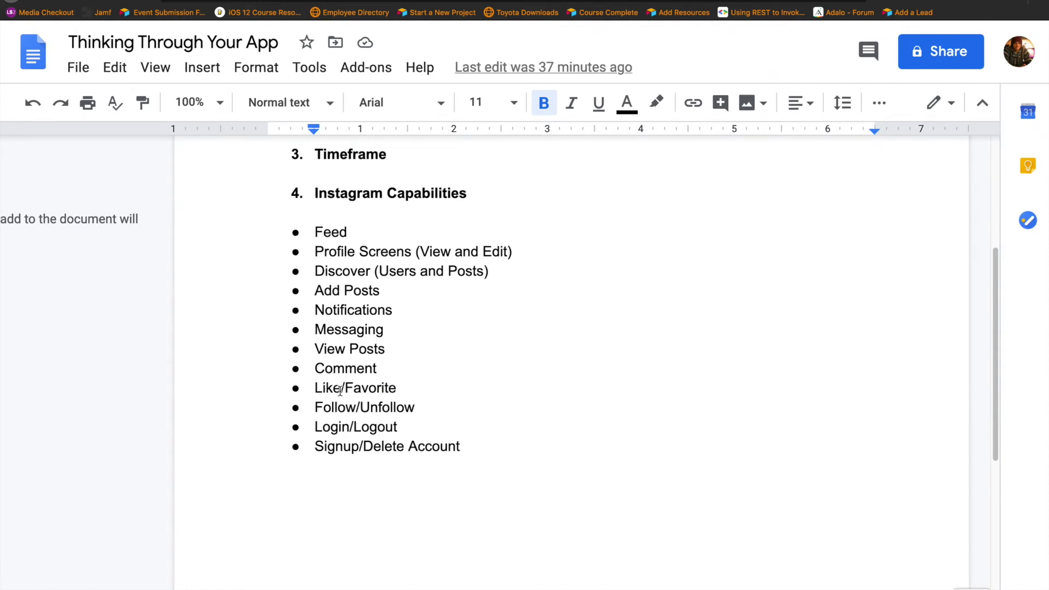
mouse_move(363, 359)
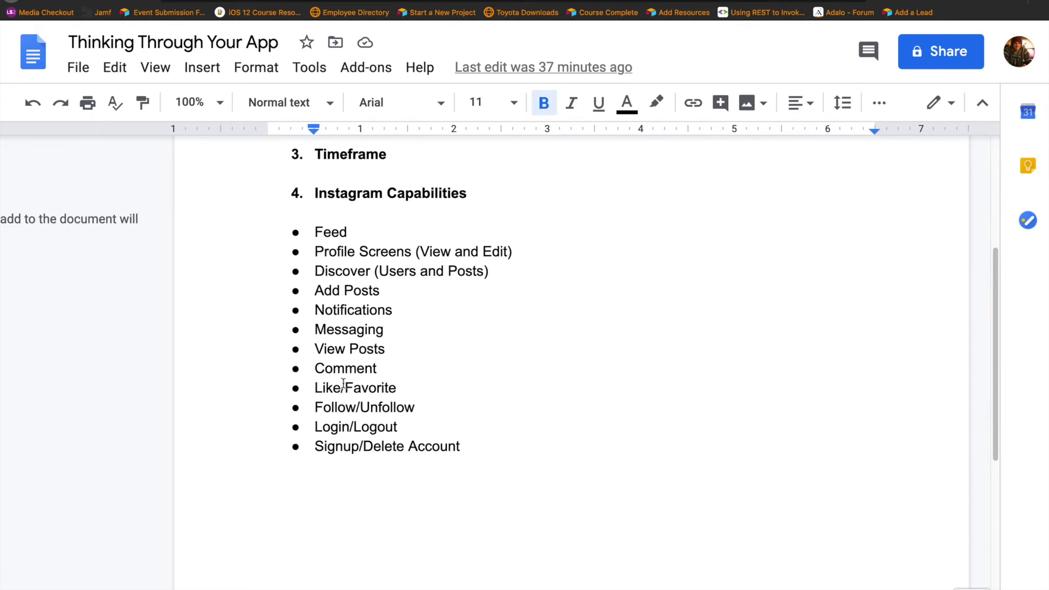
mouse_move(351, 406)
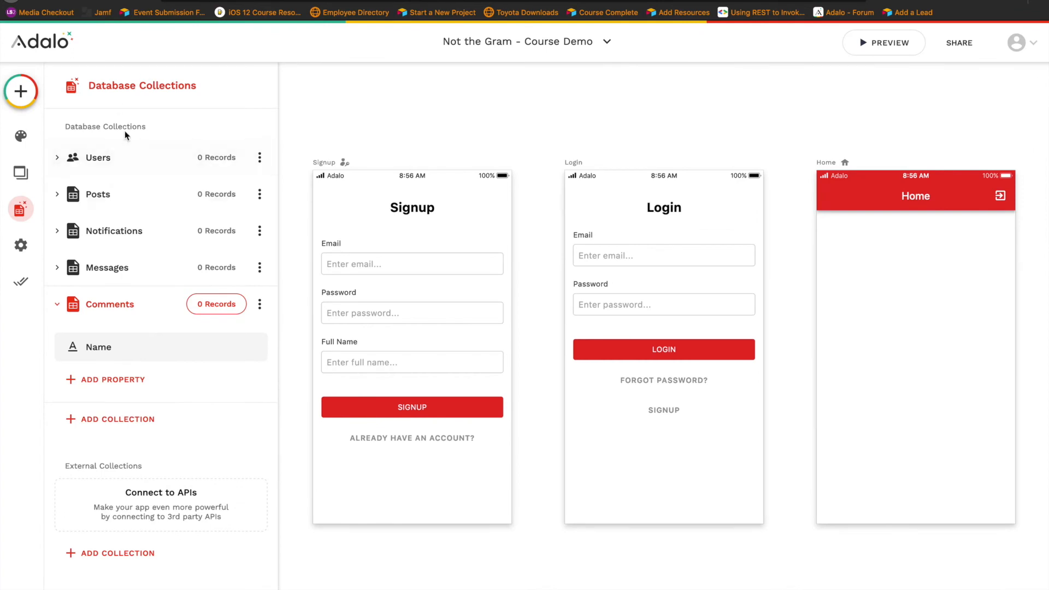
mouse_move(146, 174)
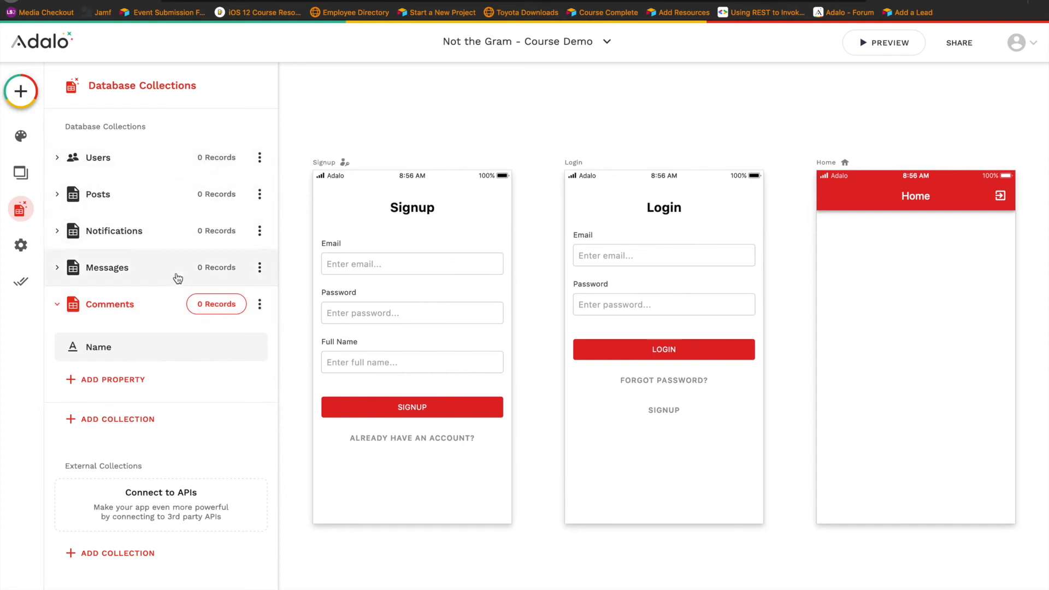
mouse_move(160, 335)
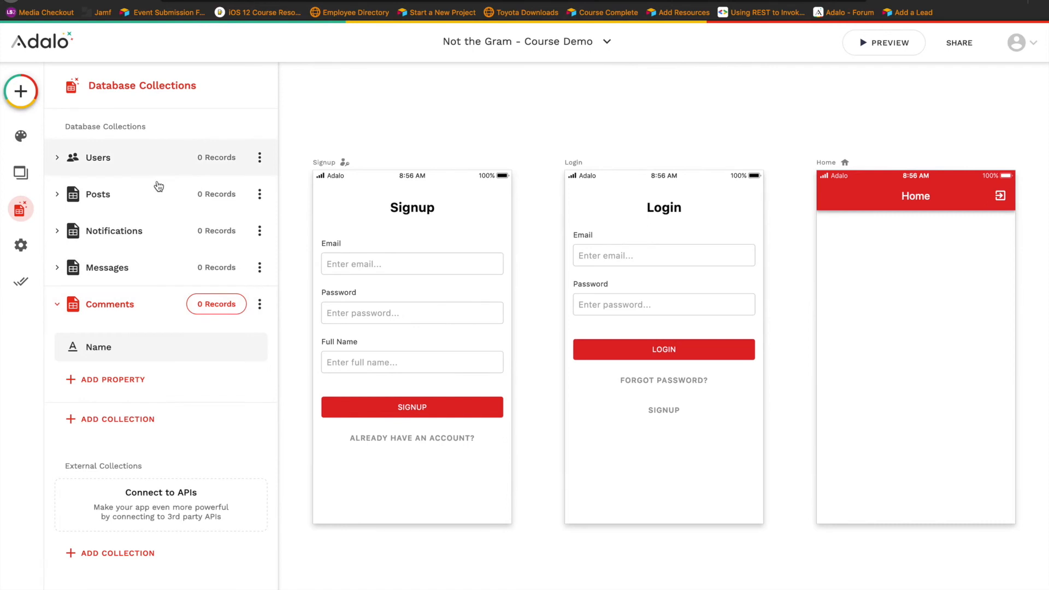
mouse_move(153, 165)
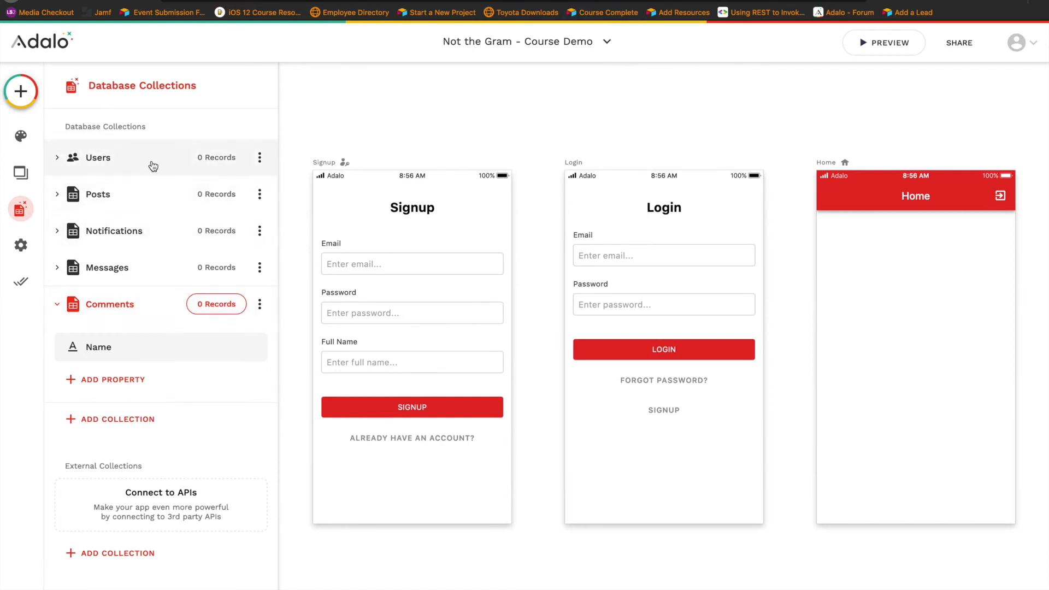